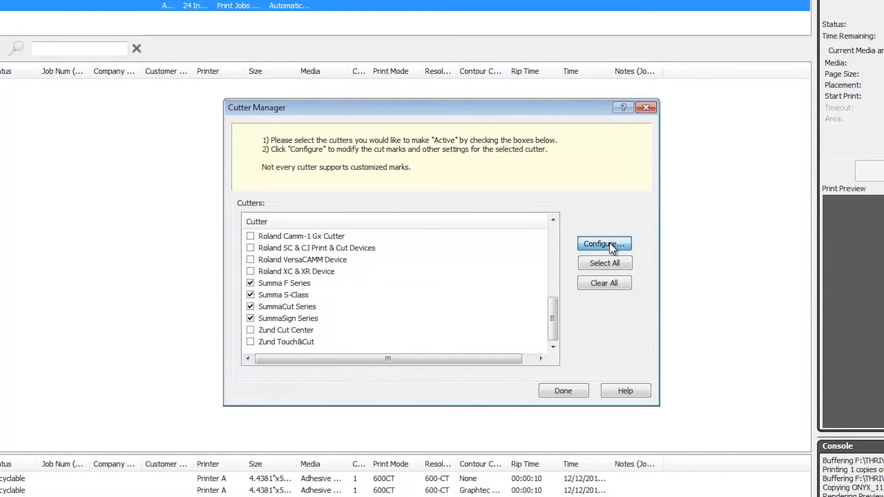
Keep Summa as the printed barcode in the SummaCut cutter's cut mark settings
left_click(604, 243)
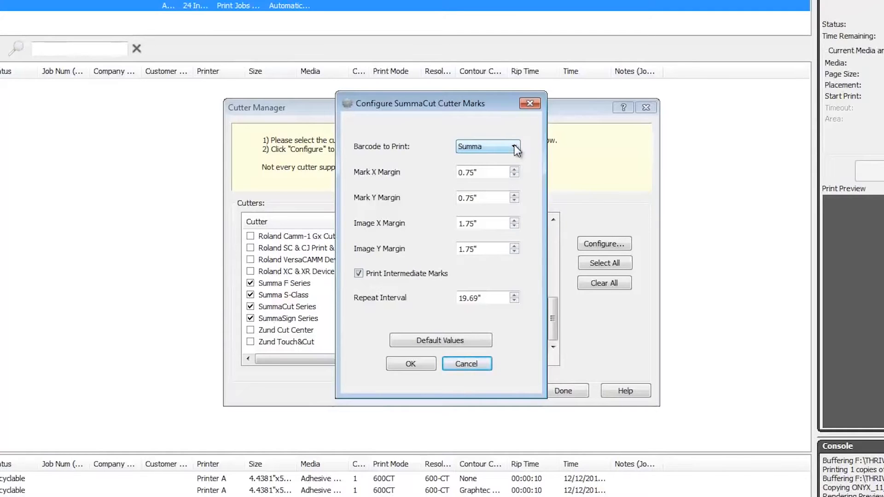
left_click(513, 147)
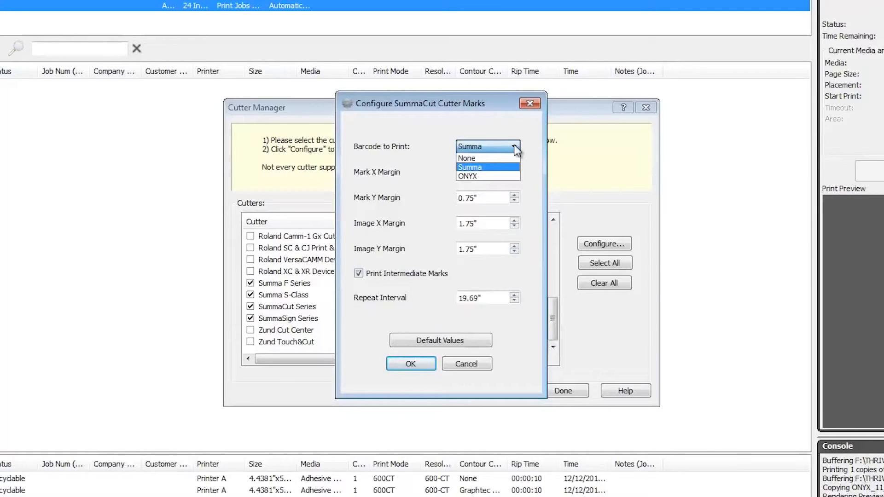
left_click(469, 167)
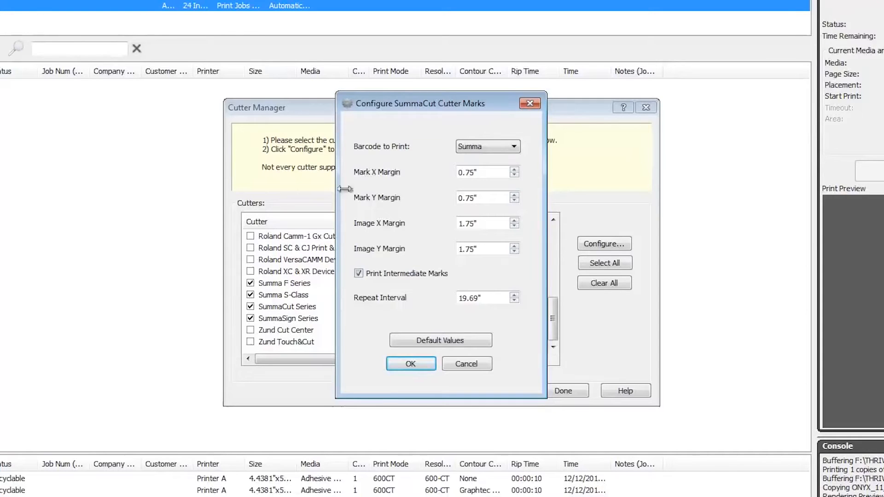
mouse_move(367, 257)
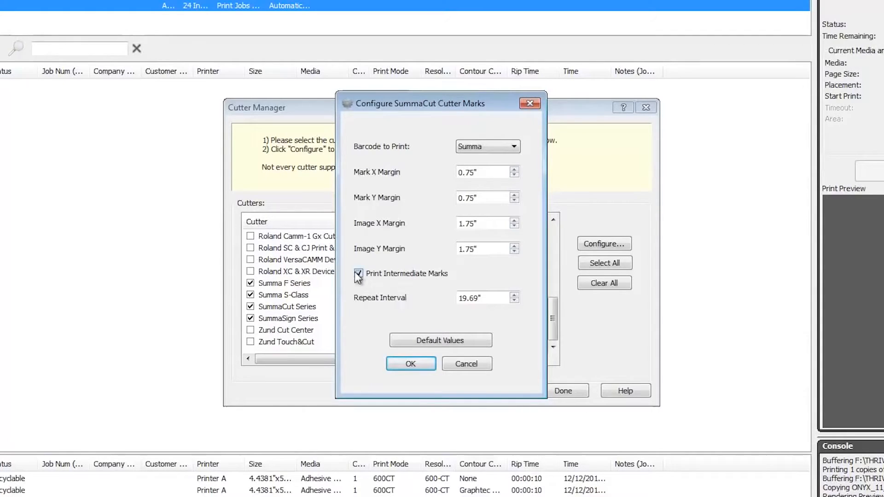
mouse_move(441, 340)
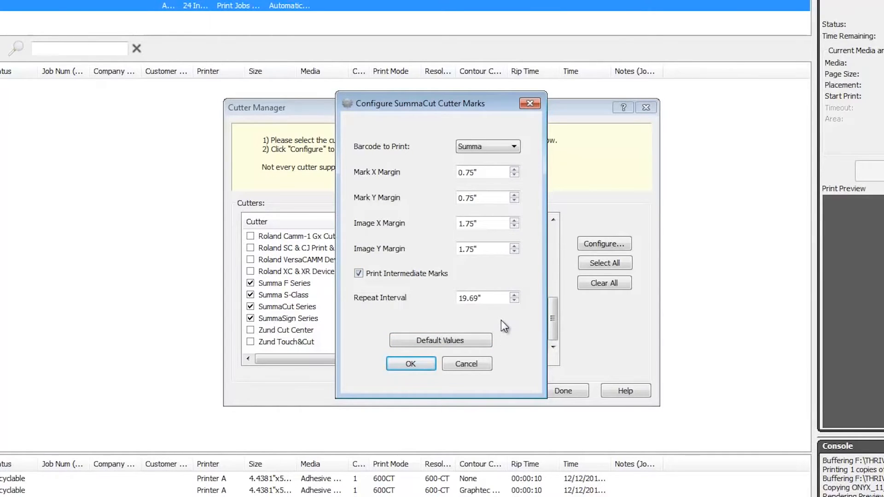
Set the Cutting quick set's contour cutter selection to Summa S-Class and save it
left_click(410, 364)
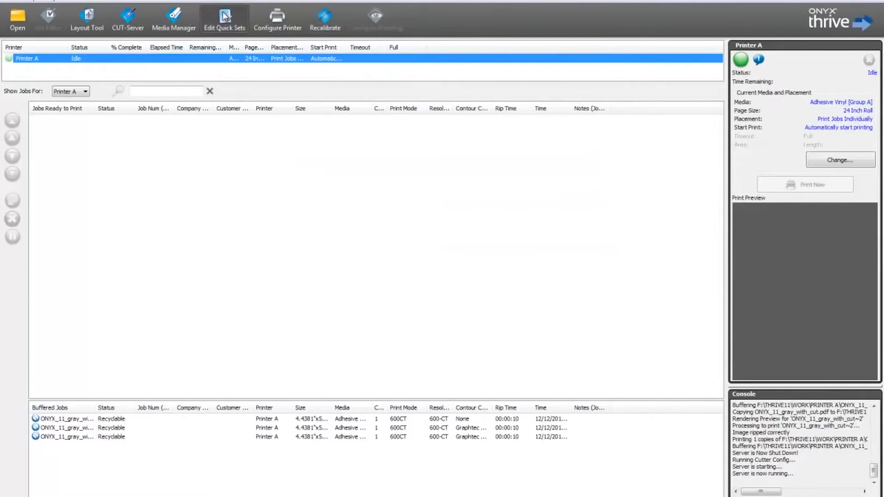
left_click(224, 19)
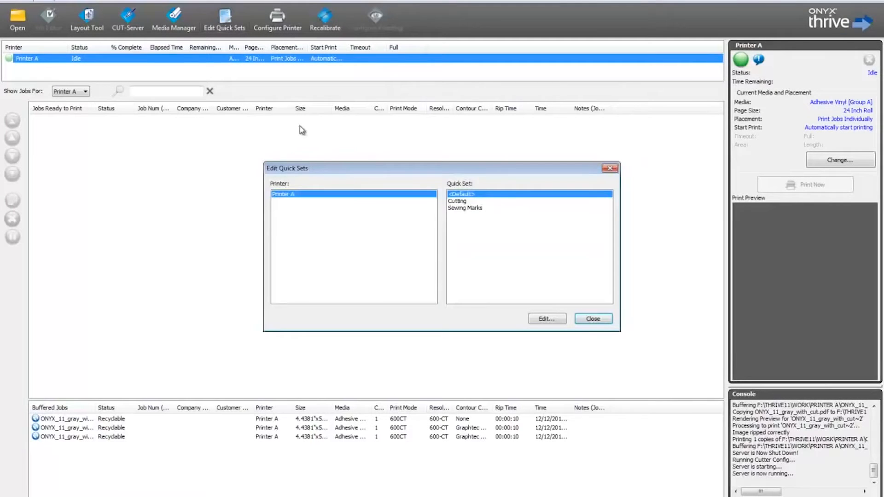
left_click(457, 202)
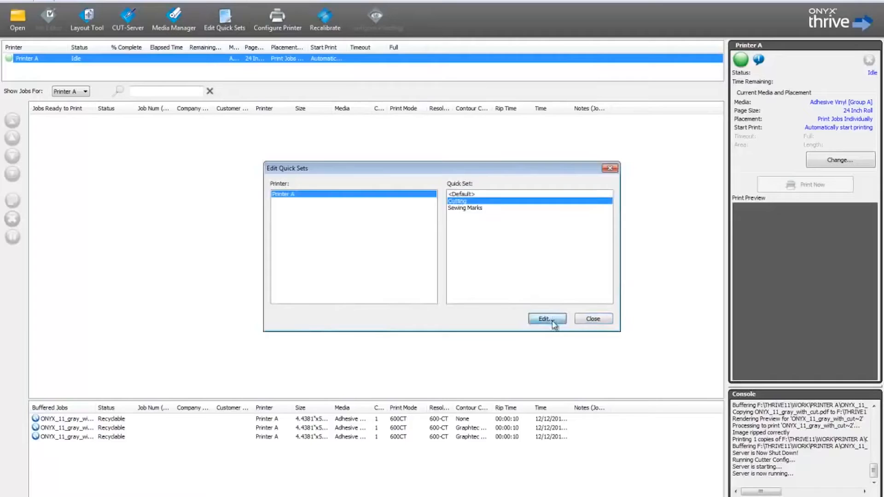
left_click(544, 318)
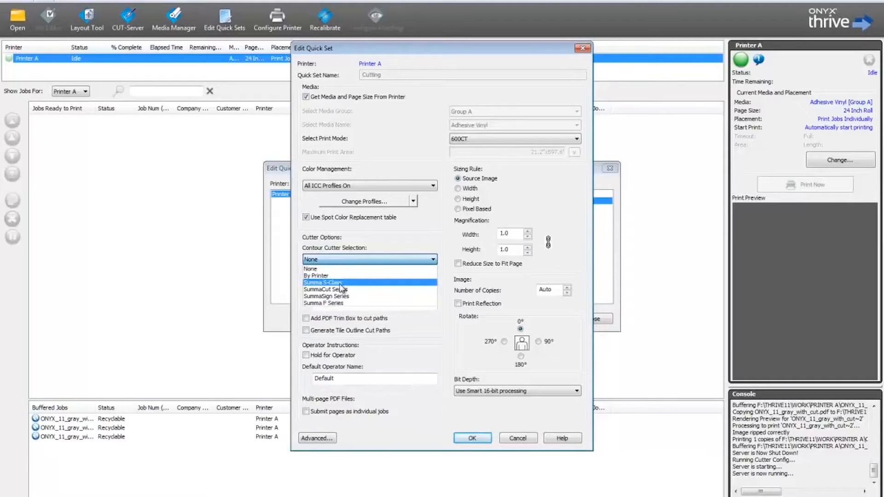
left_click(323, 283)
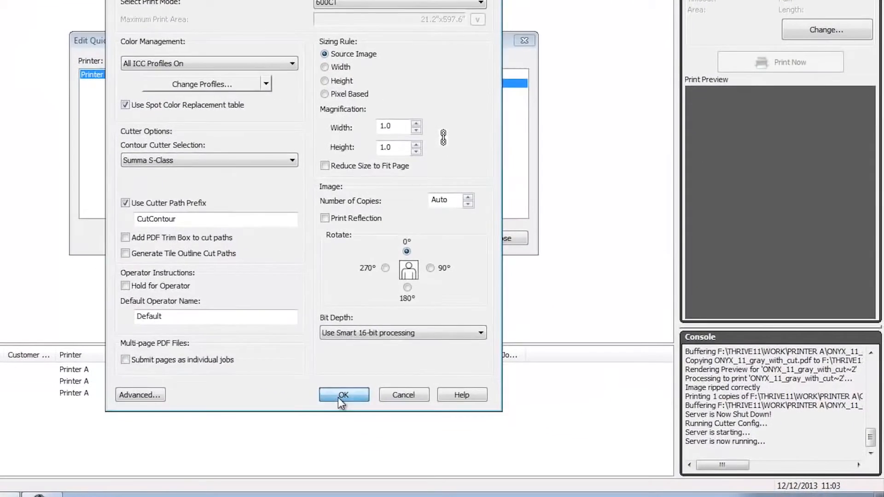
left_click(343, 395)
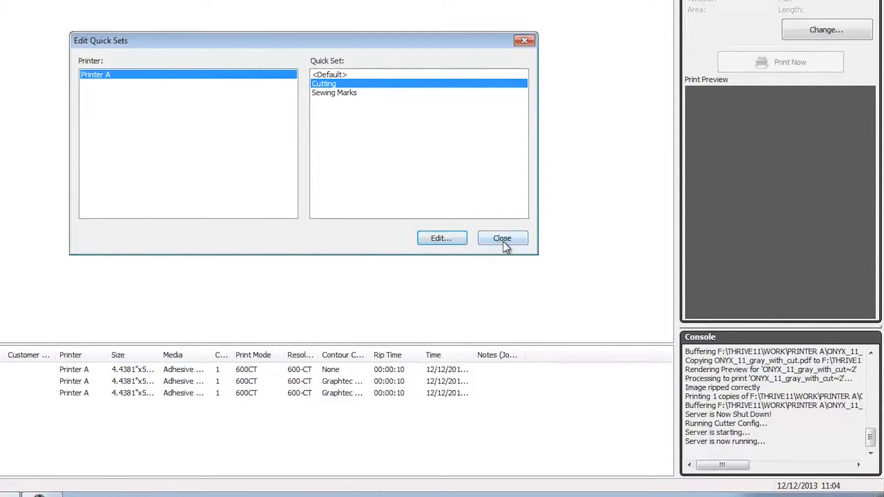
left_click(501, 238)
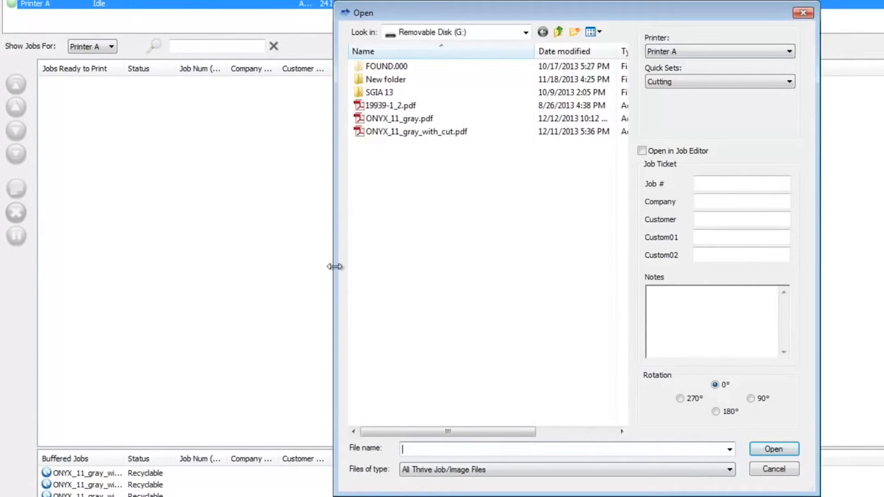
Choose the PDF job that uses the Cutting quick set and launch CUT-Server
left_click(417, 132)
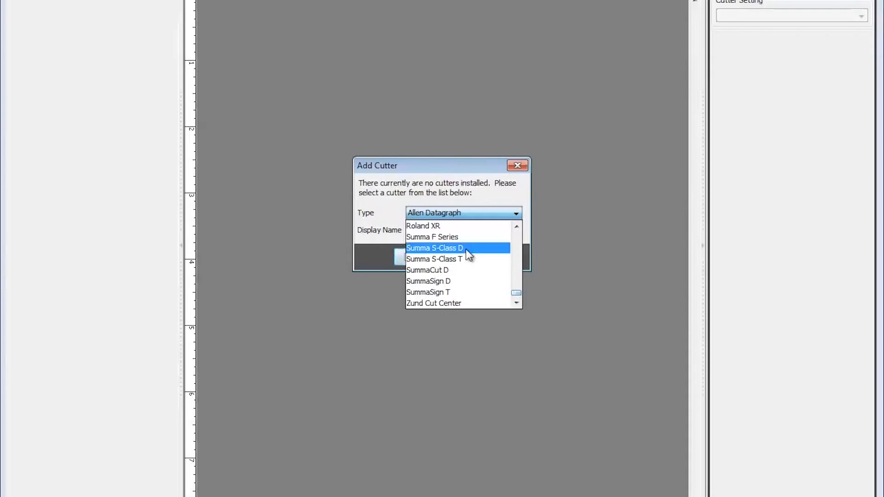
Add a Summa S-Class D cutter and bring up its configuration
left_click(434, 247)
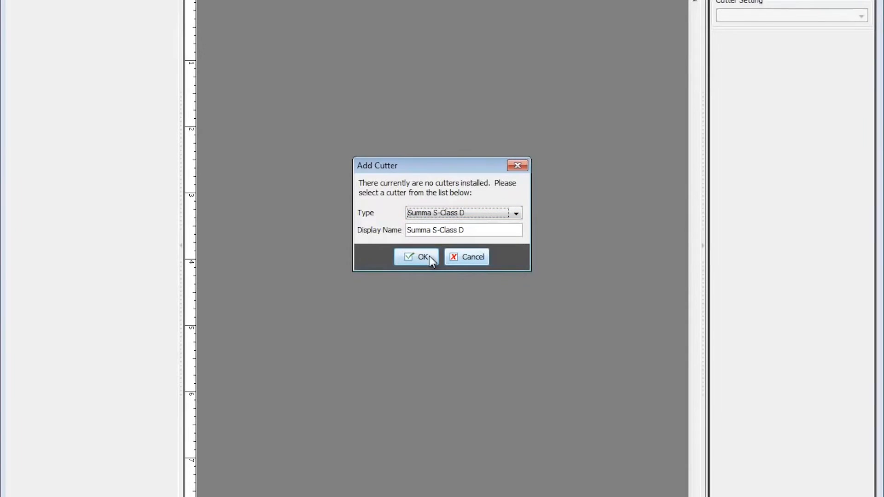
left_click(417, 257)
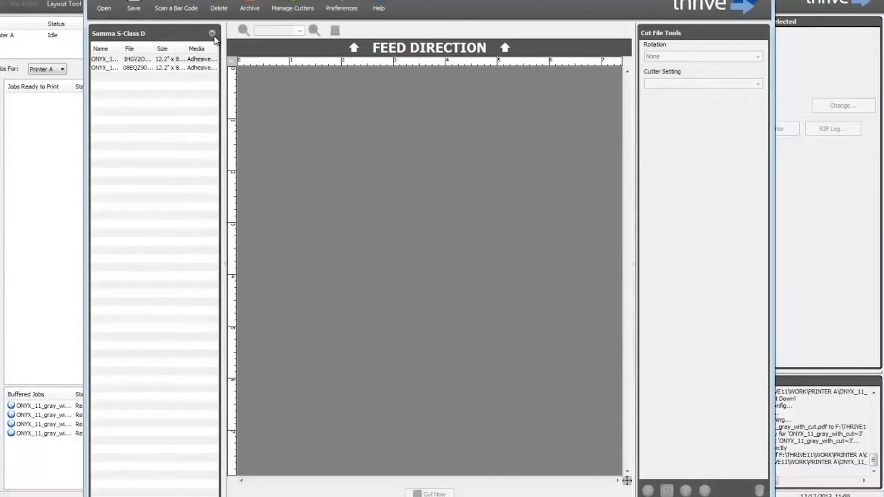
mouse_move(213, 34)
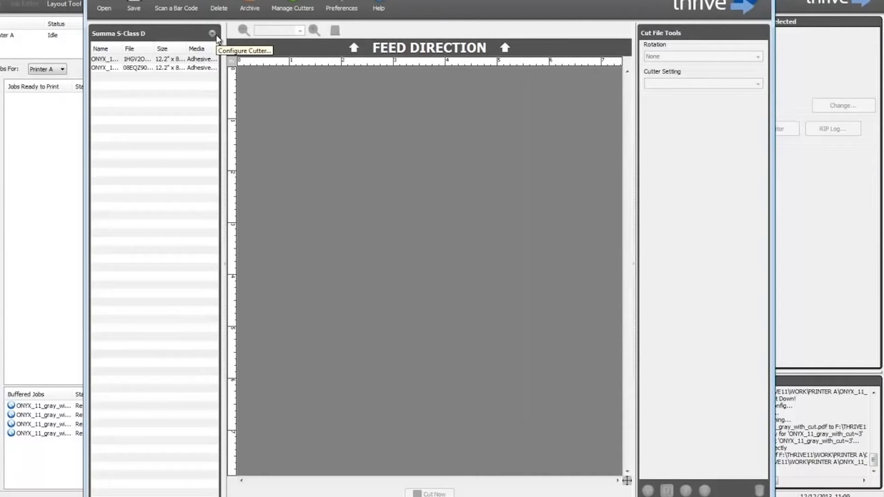
left_click(213, 34)
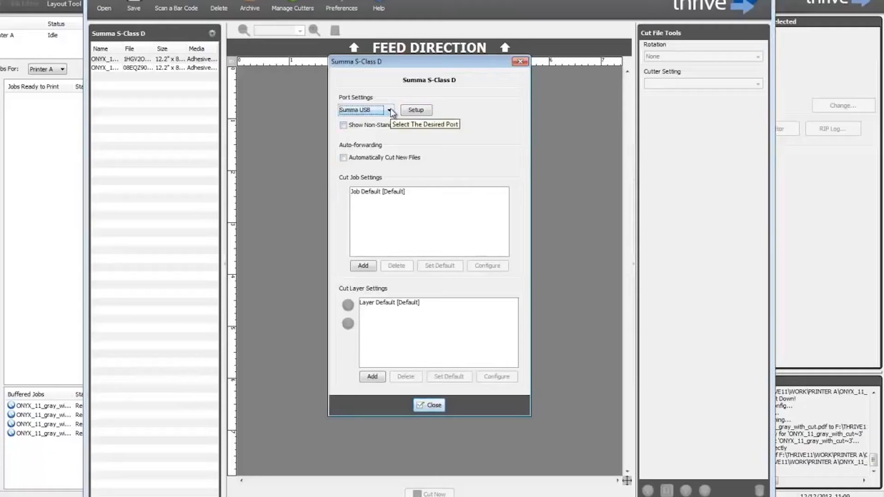
Set the cutter's port to Summa USB and list the USB ports for setup
left_click(388, 110)
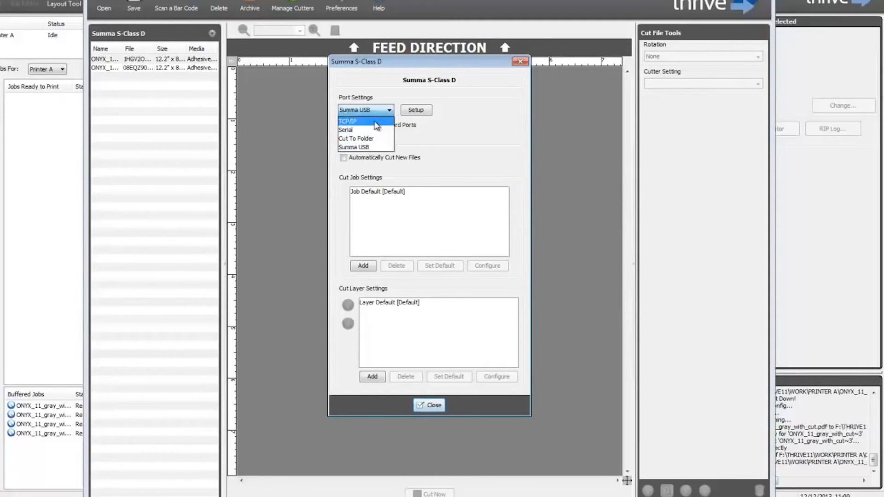
mouse_move(375, 148)
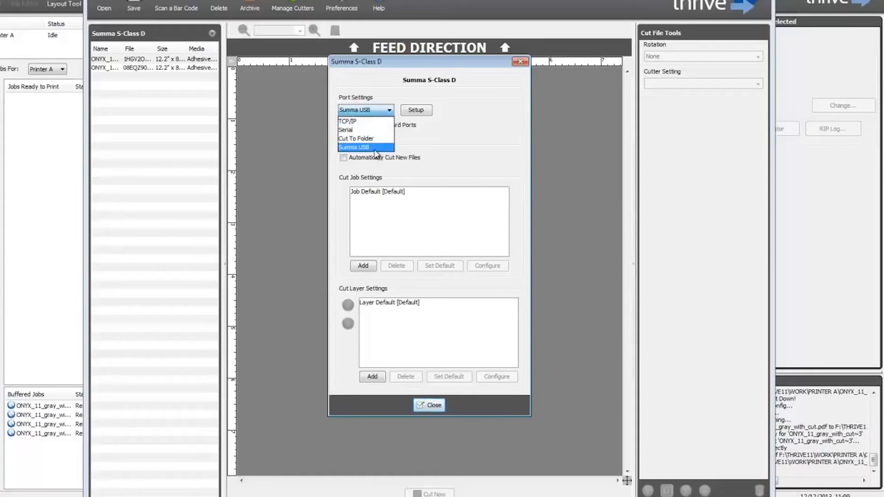
left_click(352, 148)
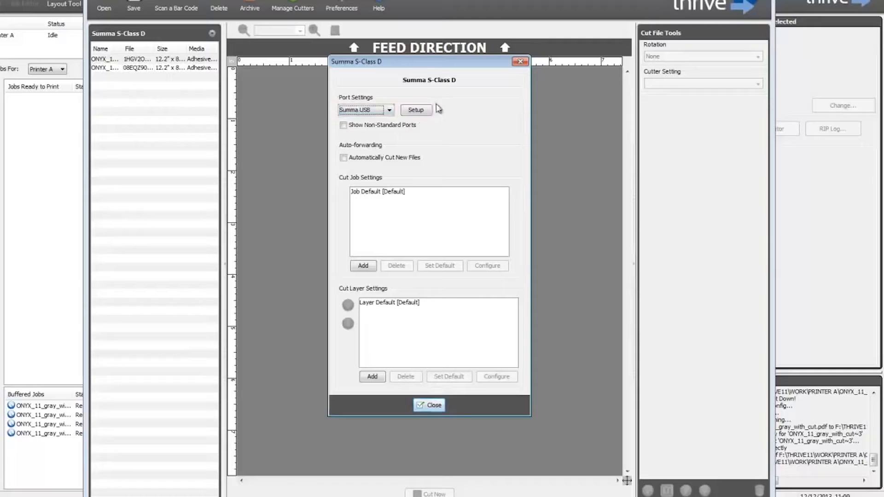
left_click(416, 110)
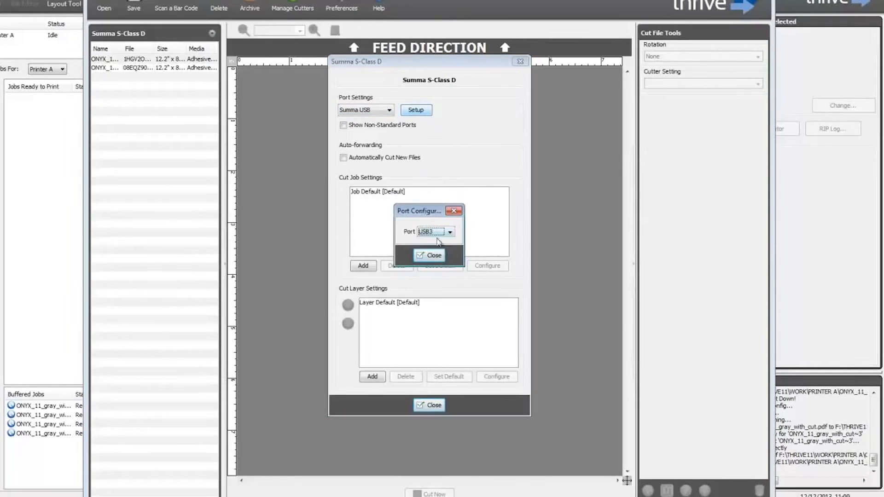
mouse_move(456, 233)
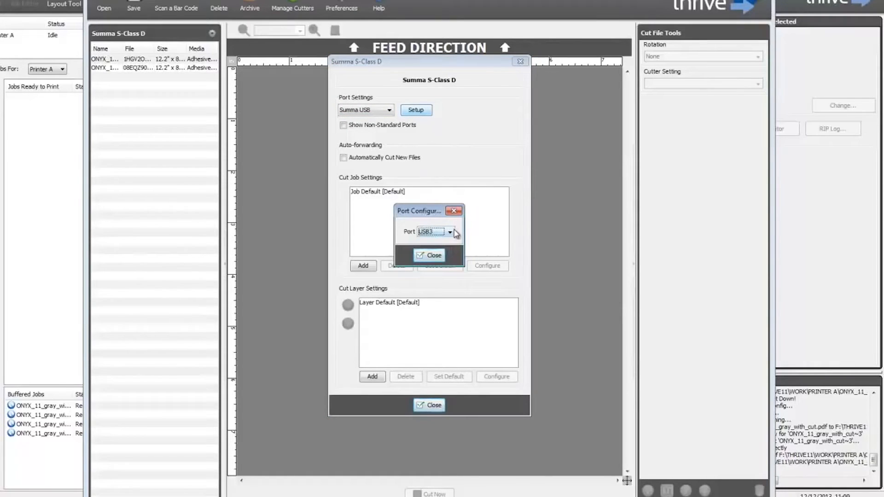
left_click(450, 232)
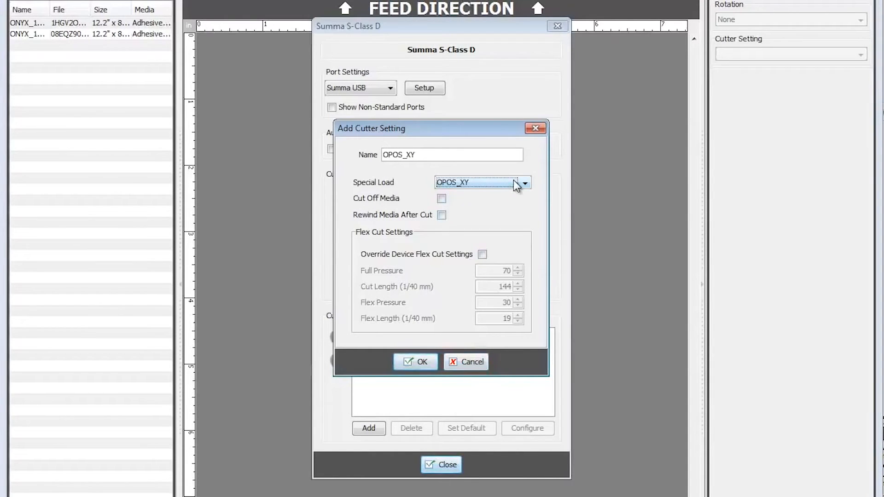
Save an OPOS_XY cutter setting with OPOS_XY special load, flex cut override and full pressure 90
left_click(523, 182)
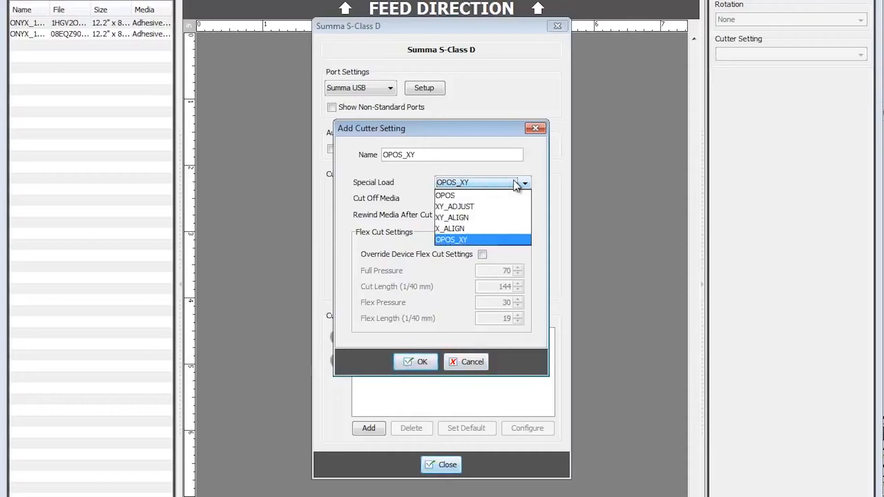
left_click(451, 239)
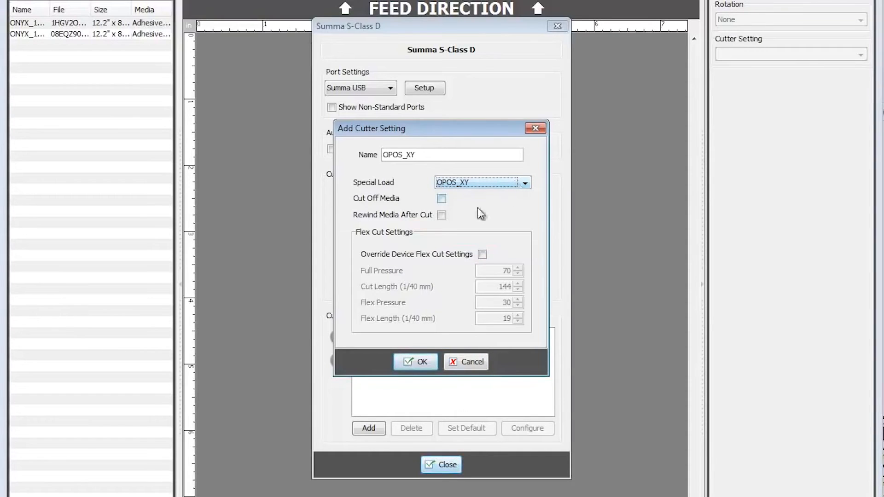
left_click(481, 254)
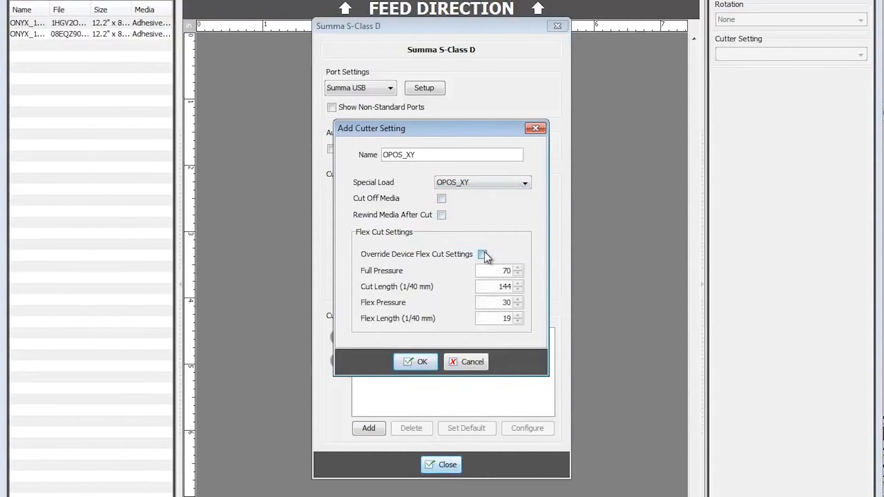
left_click(482, 254)
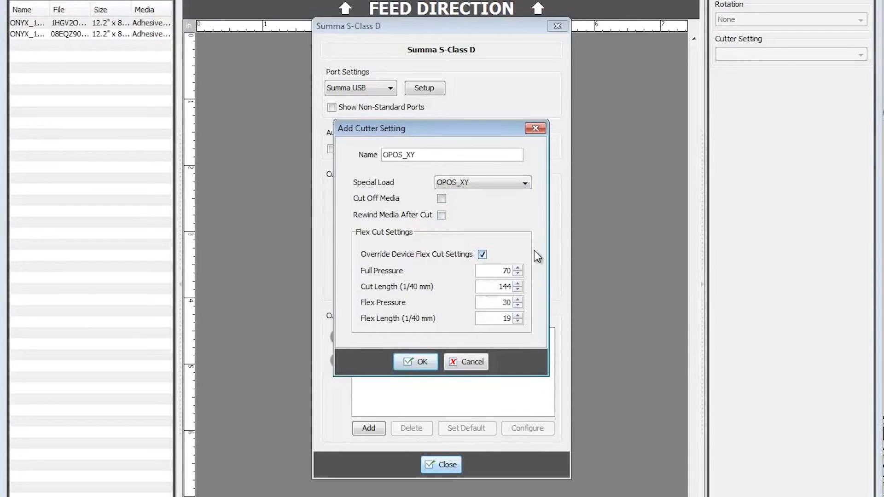
mouse_move(519, 257)
type("50")
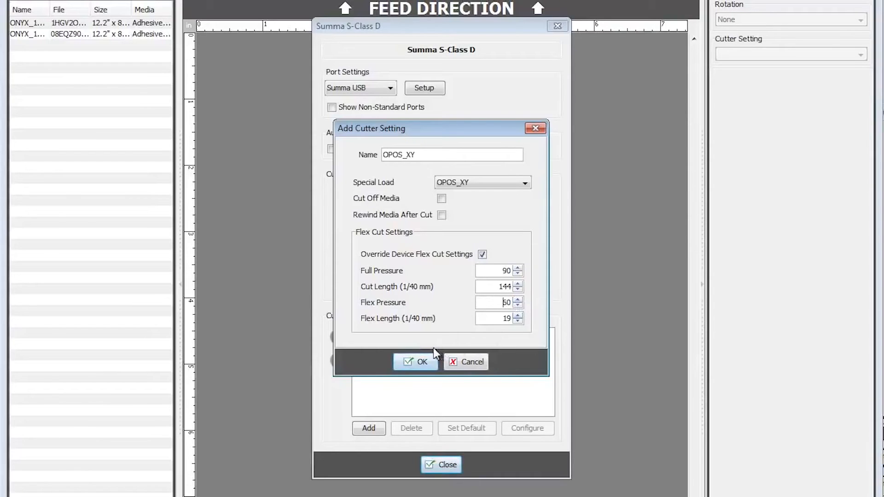
left_click(416, 361)
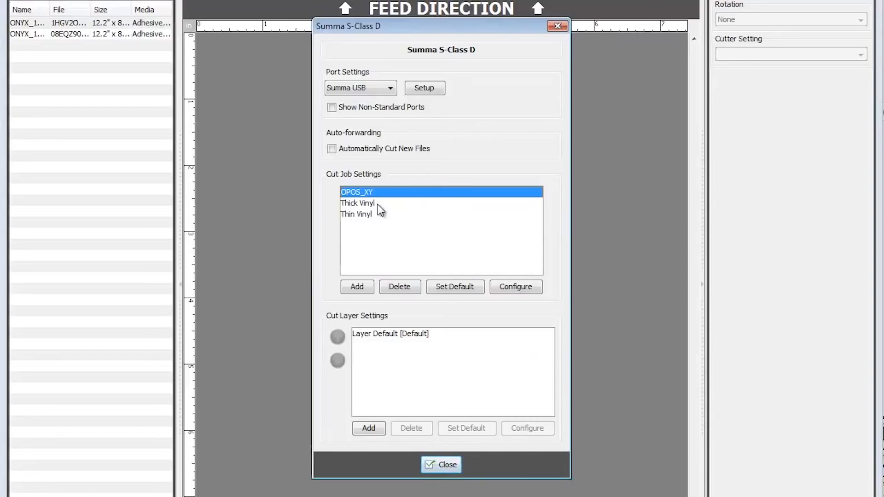
Review the Thick Vinyl and Thin Vinyl job settings in the list
left_click(357, 203)
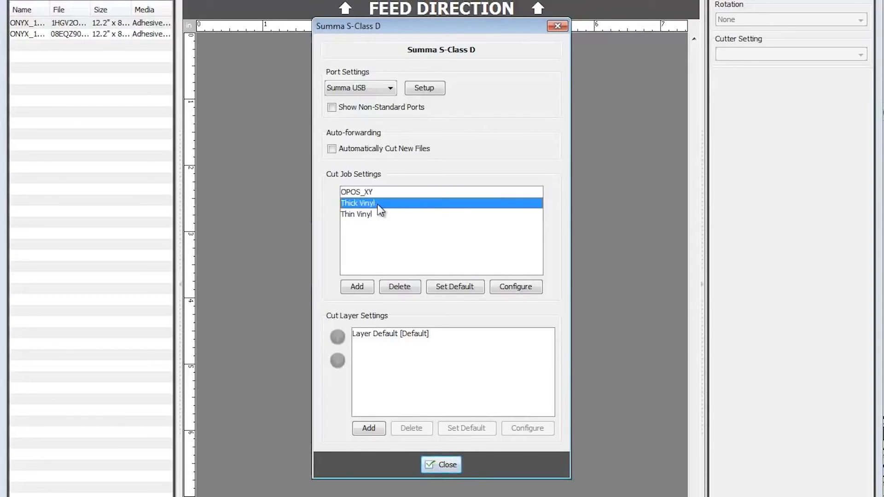
mouse_move(376, 220)
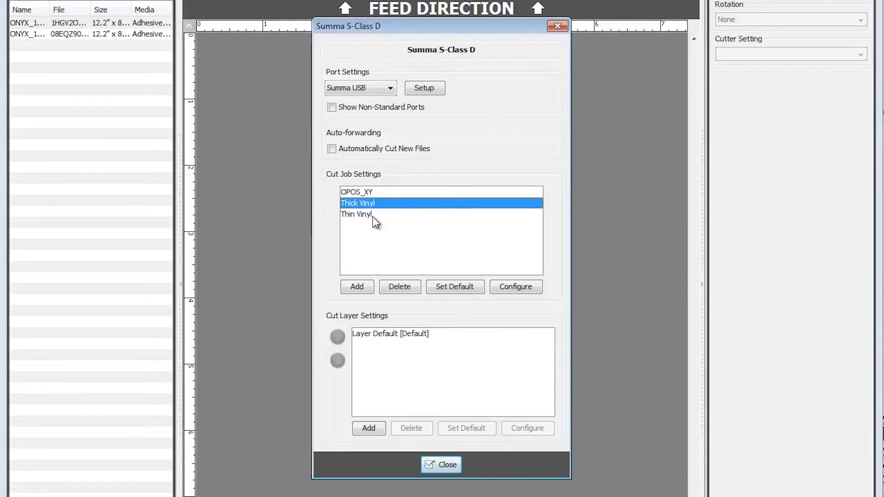
left_click(356, 215)
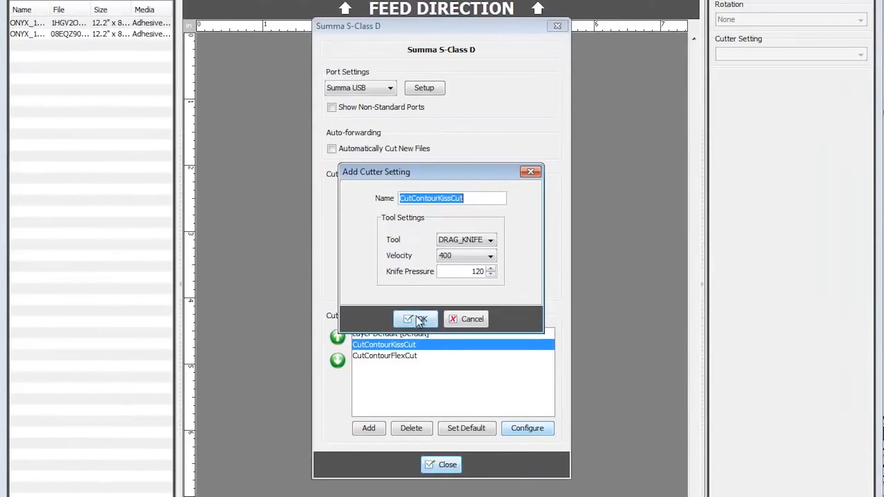
Keep CutContourKissCut on the drag knife and give CutContourFlexCut the FLEX_CUT tool
left_click(526, 428)
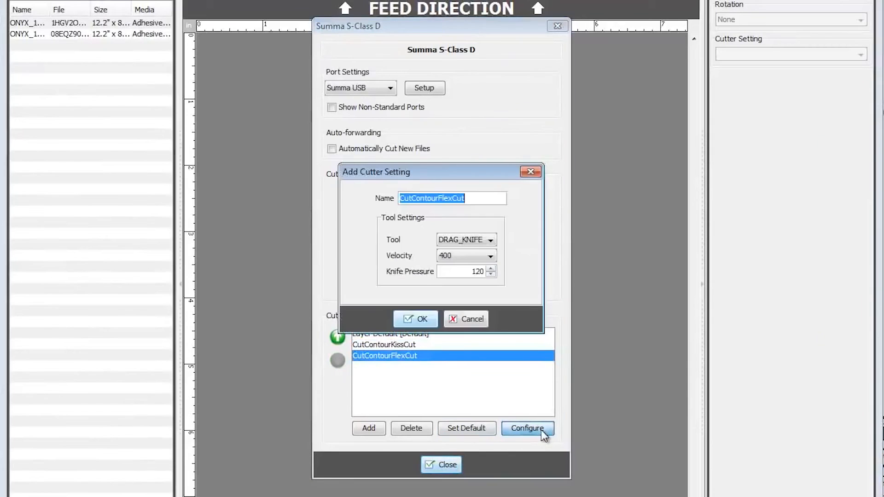
left_click(490, 240)
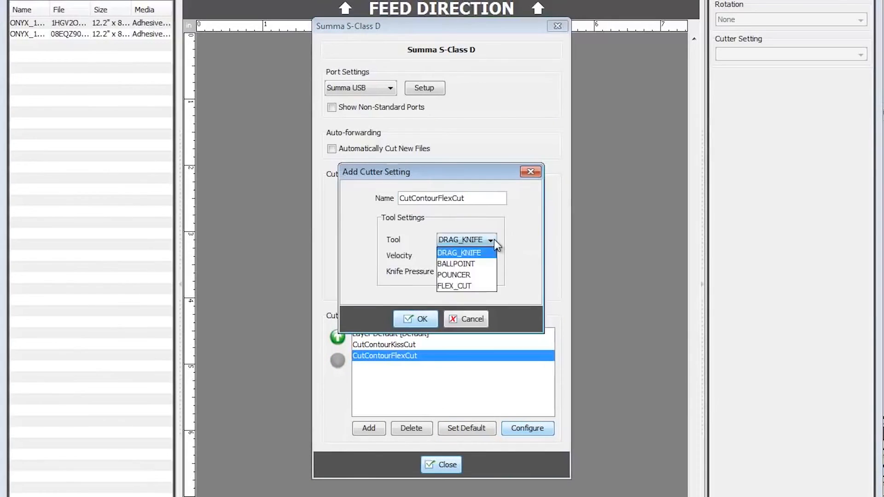
left_click(455, 285)
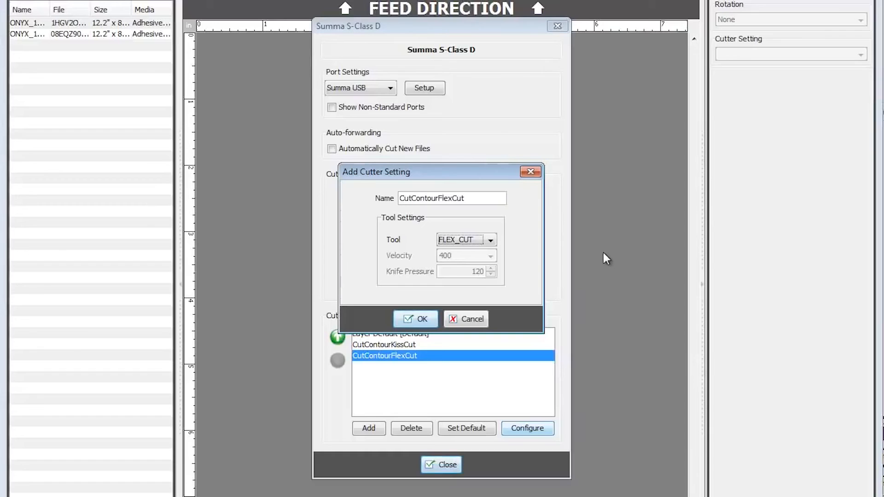
mouse_move(518, 202)
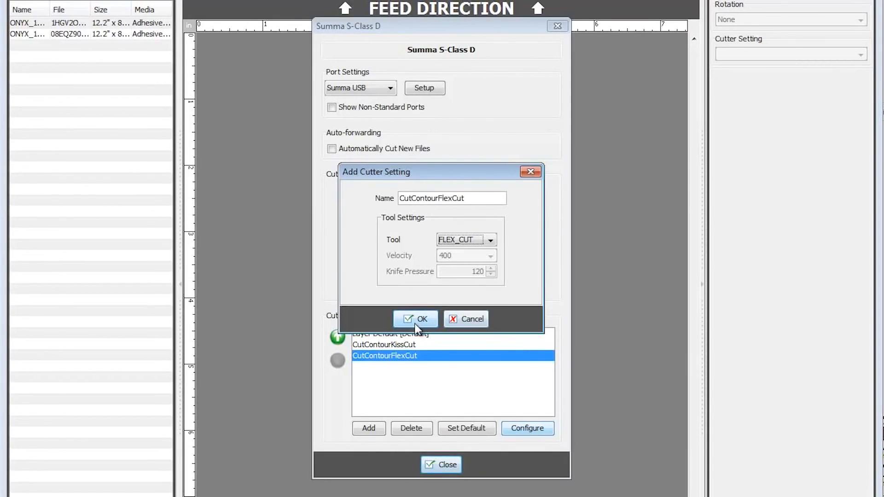
left_click(416, 318)
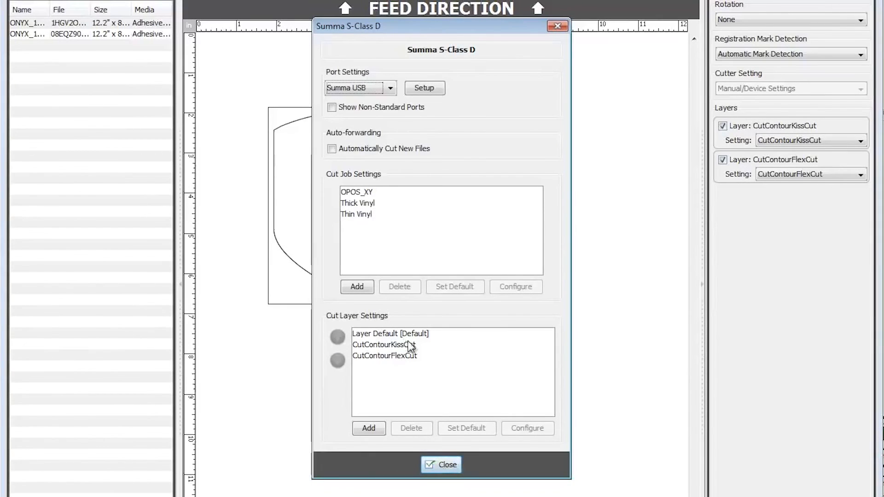
Check both layer settings are mapped and close the cutter configuration
left_click(384, 344)
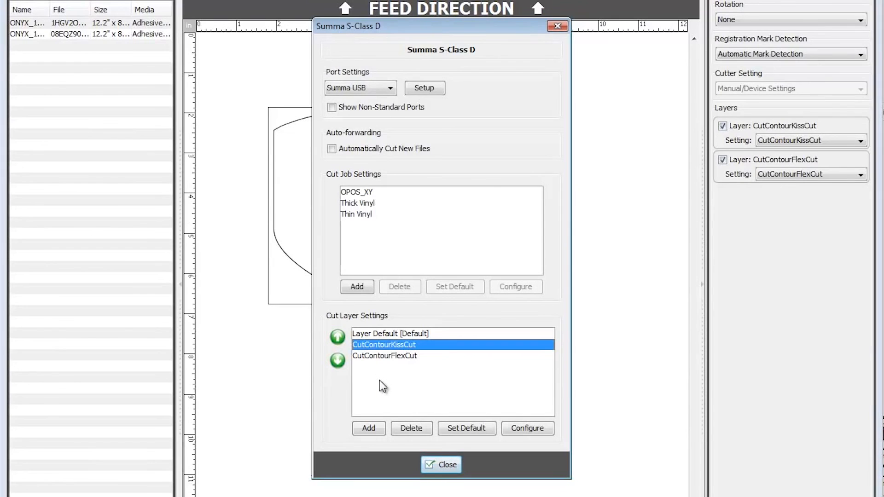
left_click(385, 356)
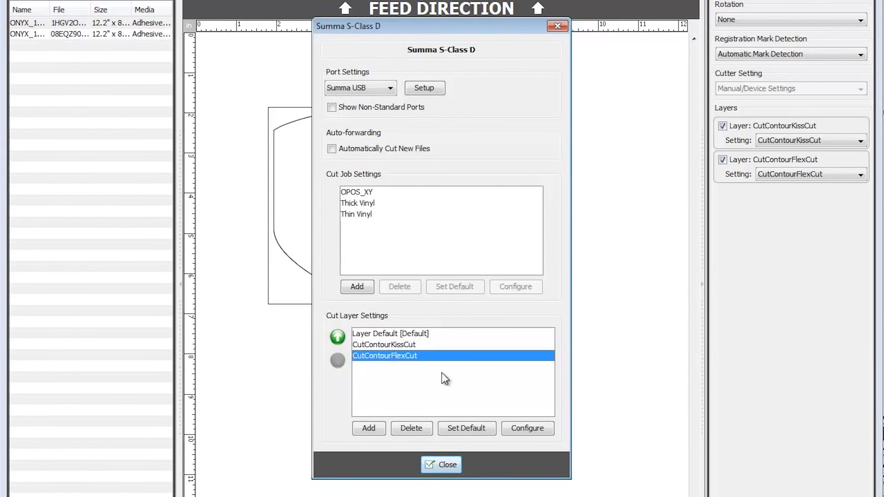
left_click(441, 464)
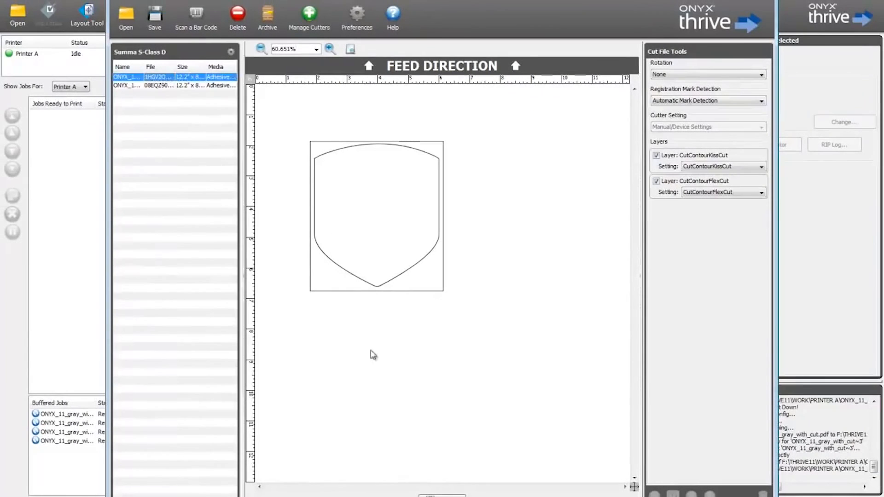
mouse_move(620, 316)
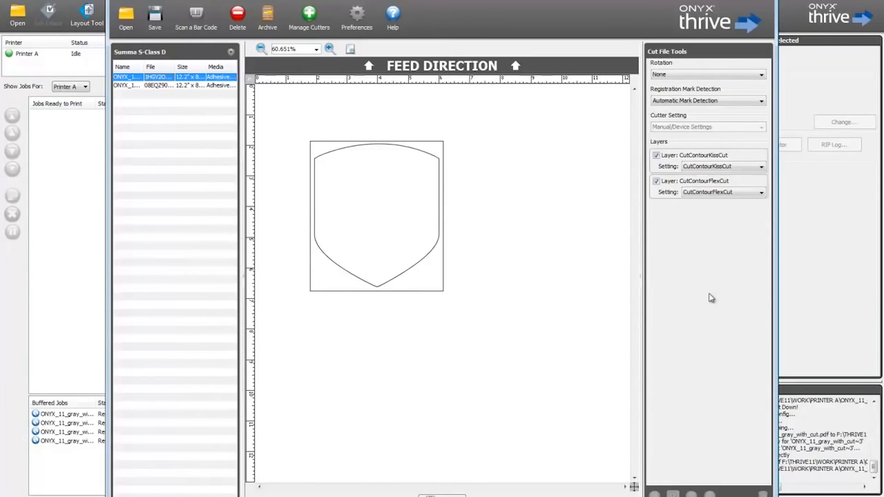
mouse_move(763, 242)
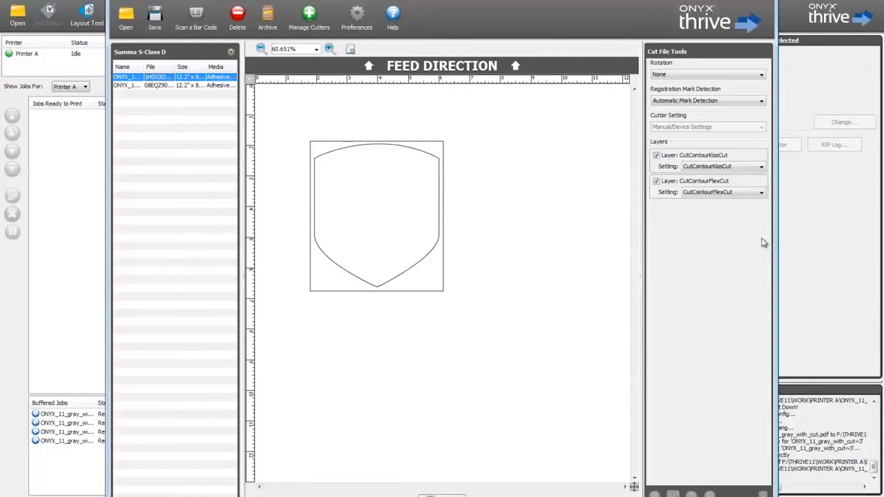
Move the CutContourFlexCut layer above CutContourKissCut in the shield job's layer list
left_click(693, 154)
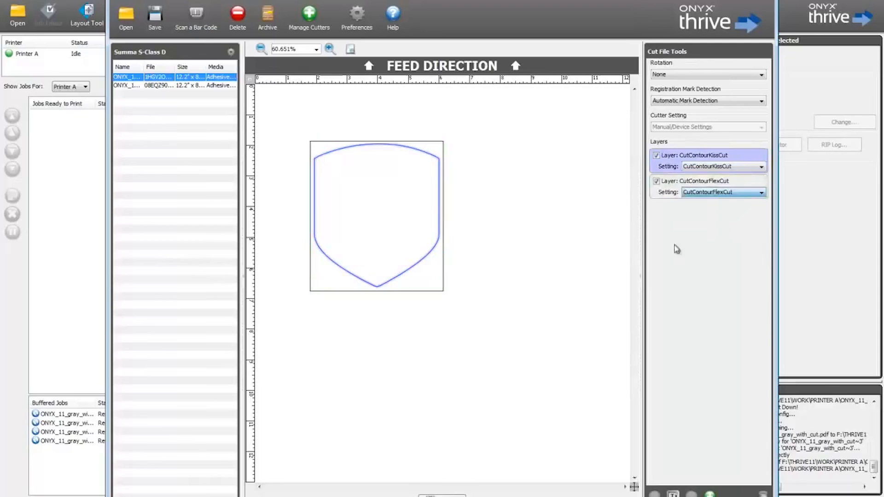
left_click(697, 181)
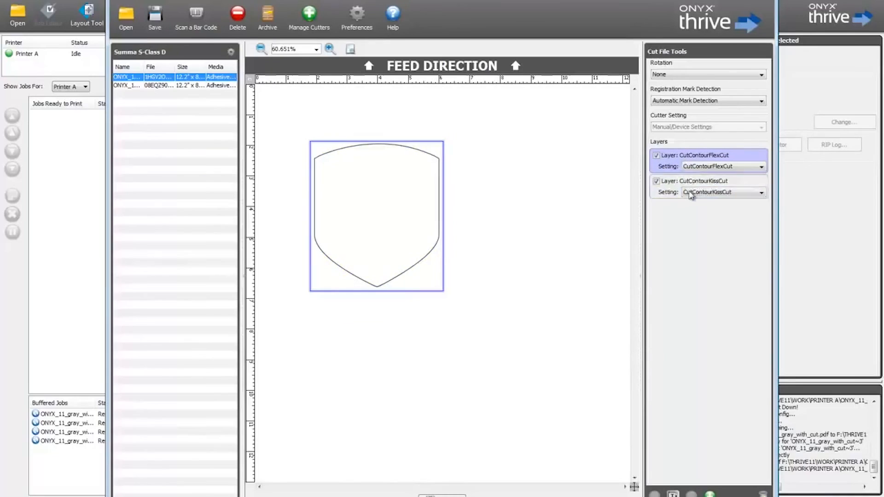
mouse_move(679, 253)
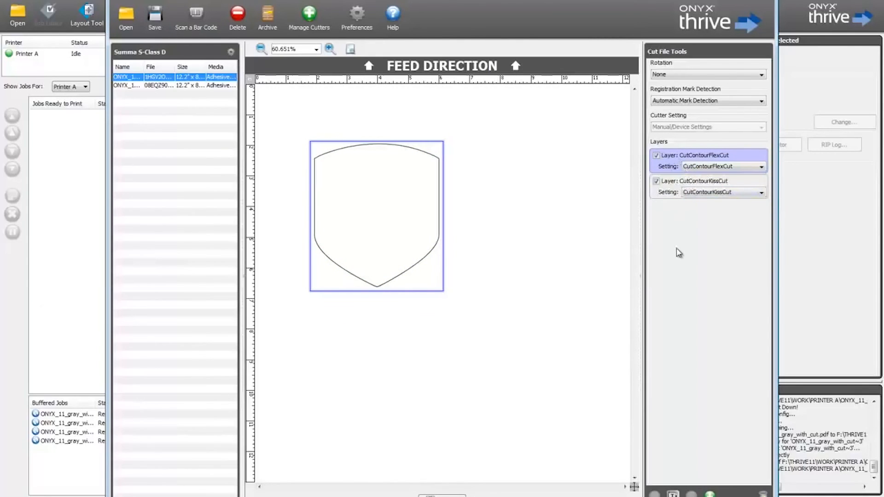